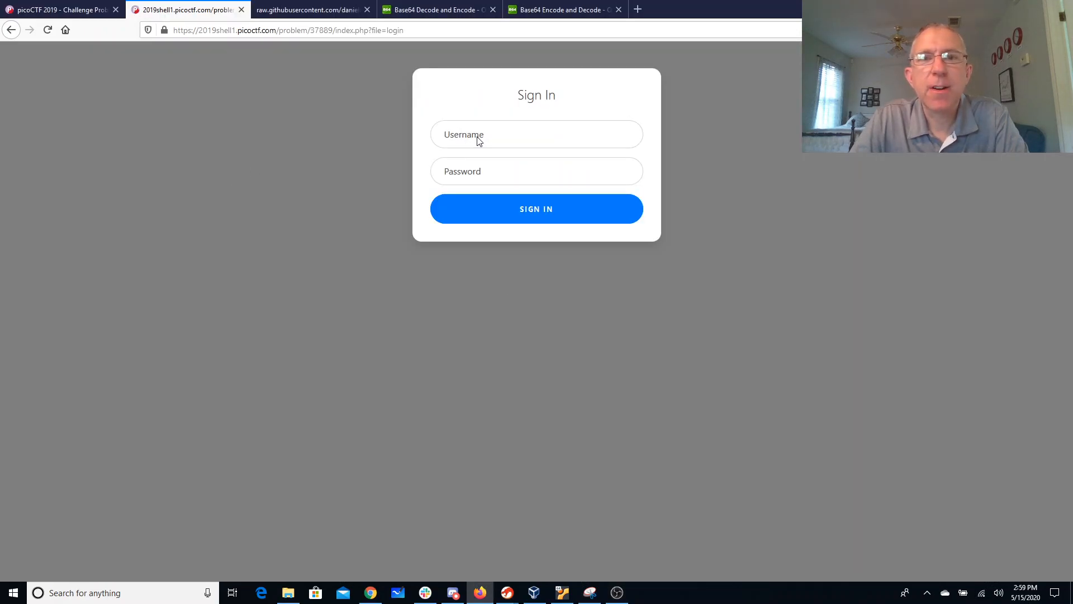
# Try signing in as admin with a guessed password and decline saving the login
pyautogui.click(536, 134)
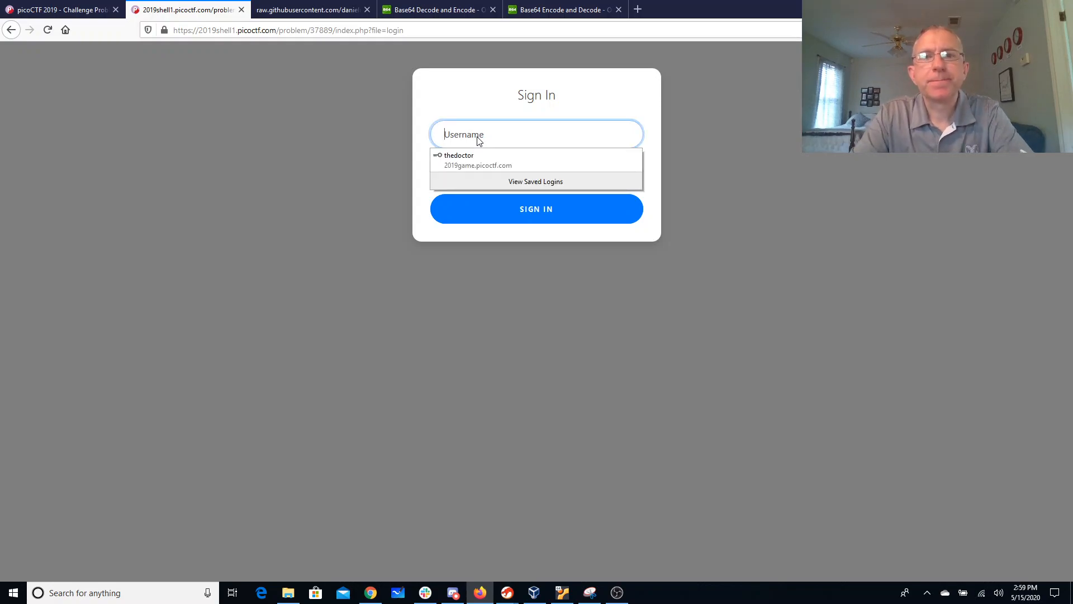
pyautogui.write('admin')
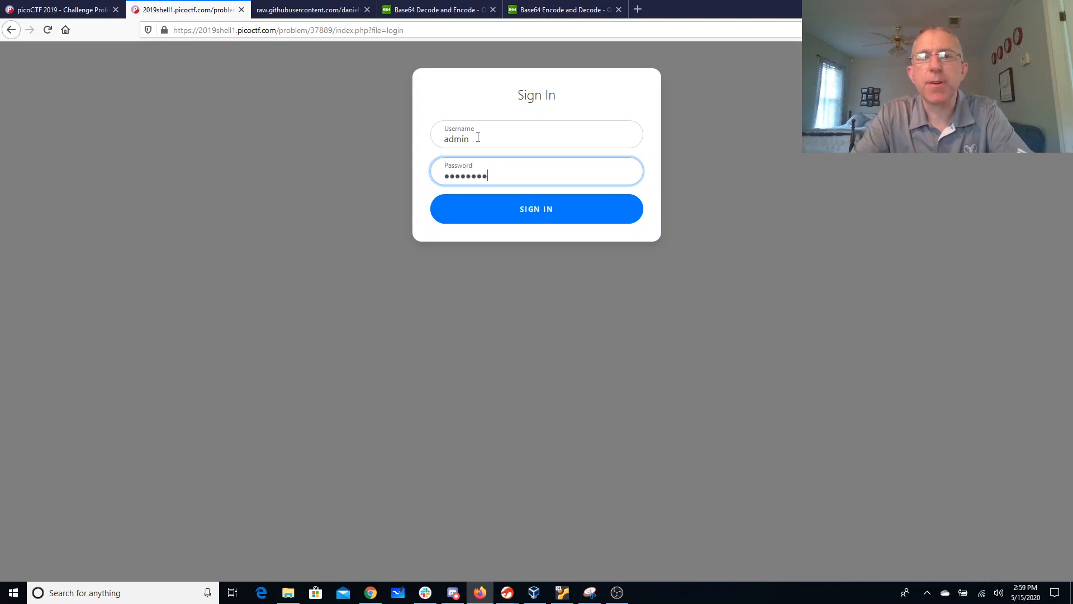
pyautogui.click(537, 208)
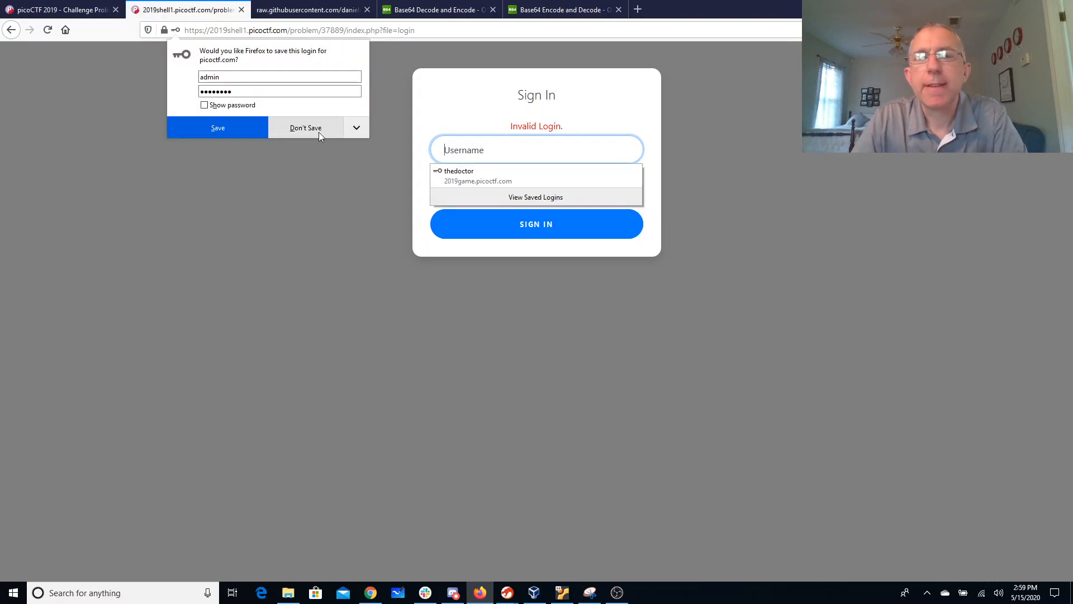
pyautogui.click(306, 129)
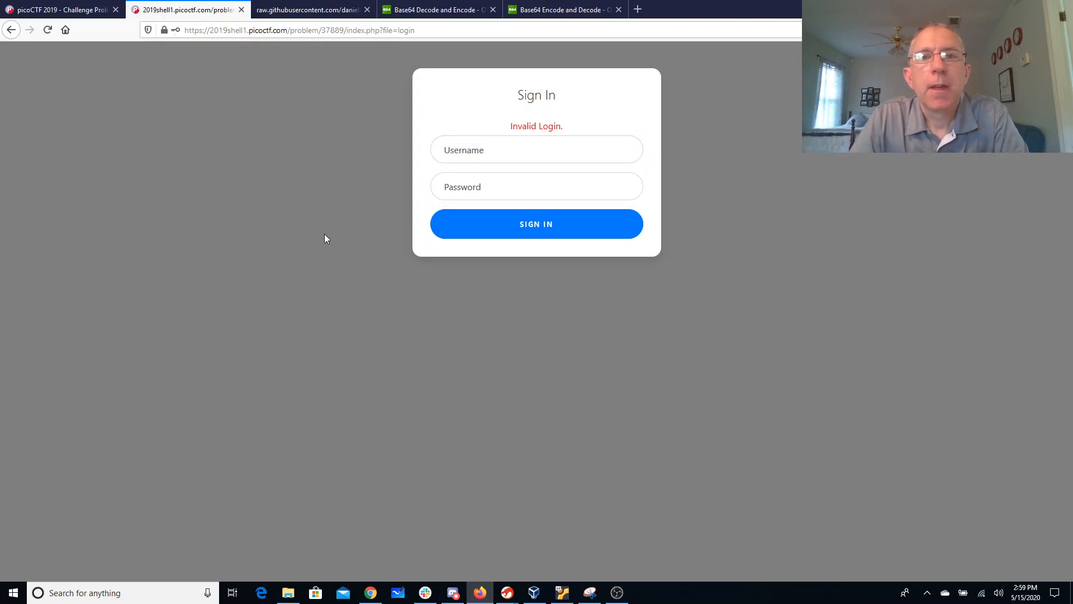
# View the login page's HTML source from the right-click menu
pyautogui.rightClick(327, 239)
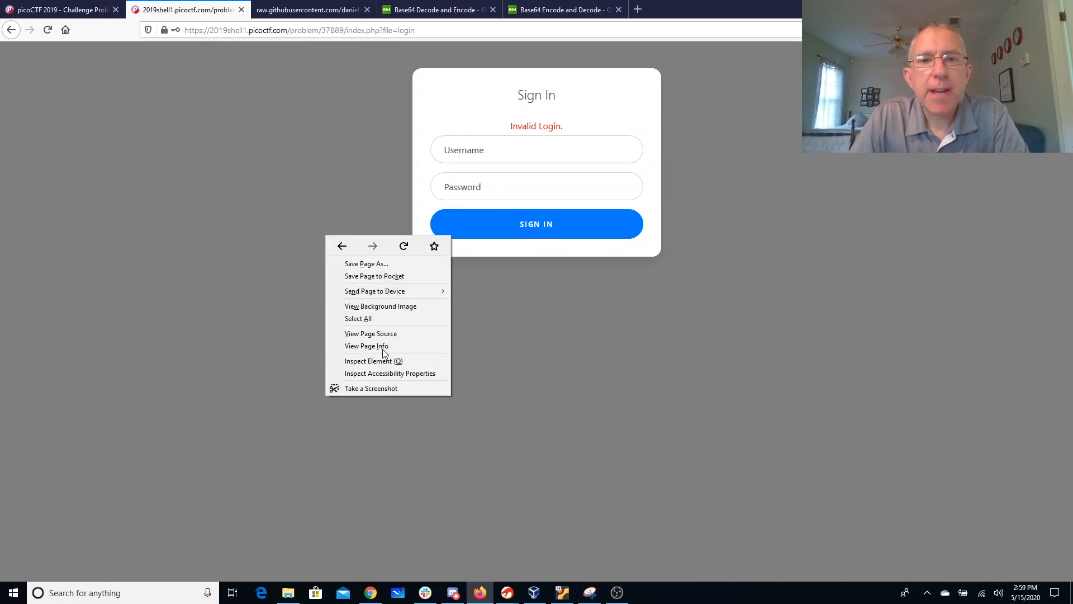
pyautogui.click(370, 333)
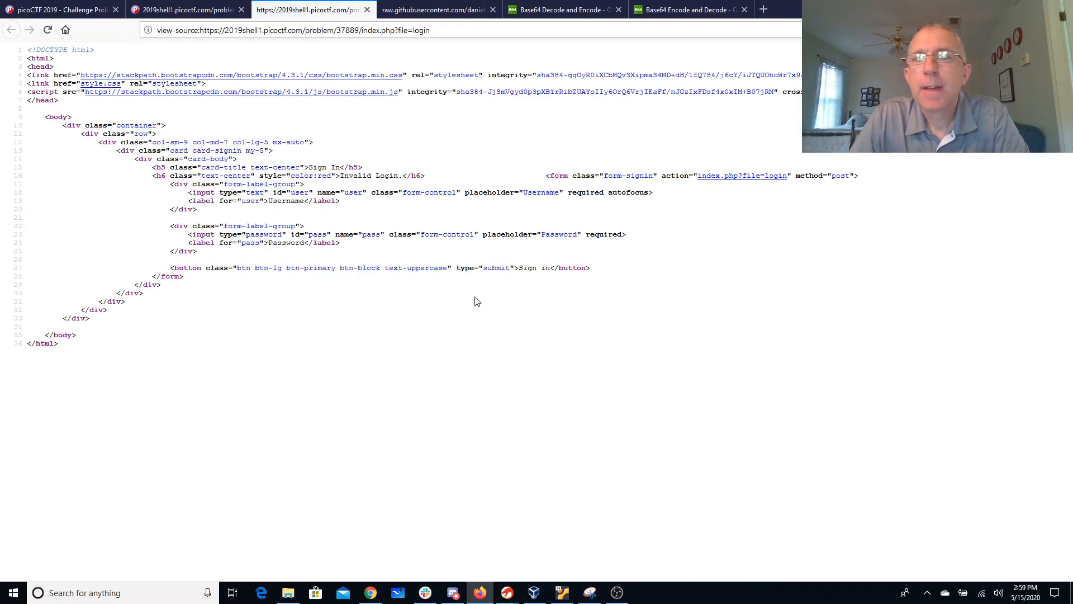
pyautogui.moveTo(510, 167)
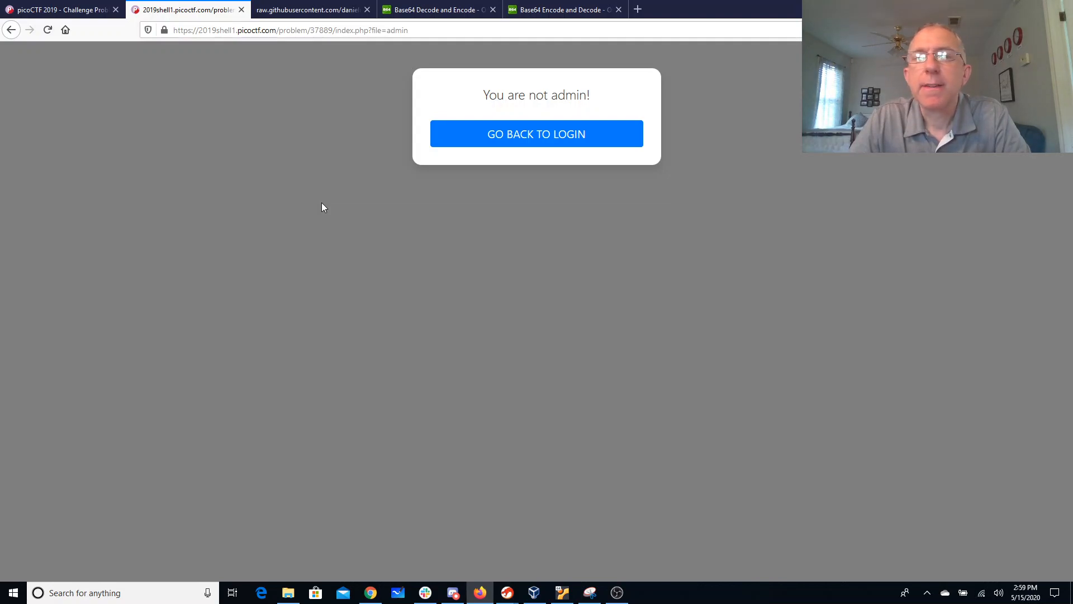
pyautogui.moveTo(406, 187)
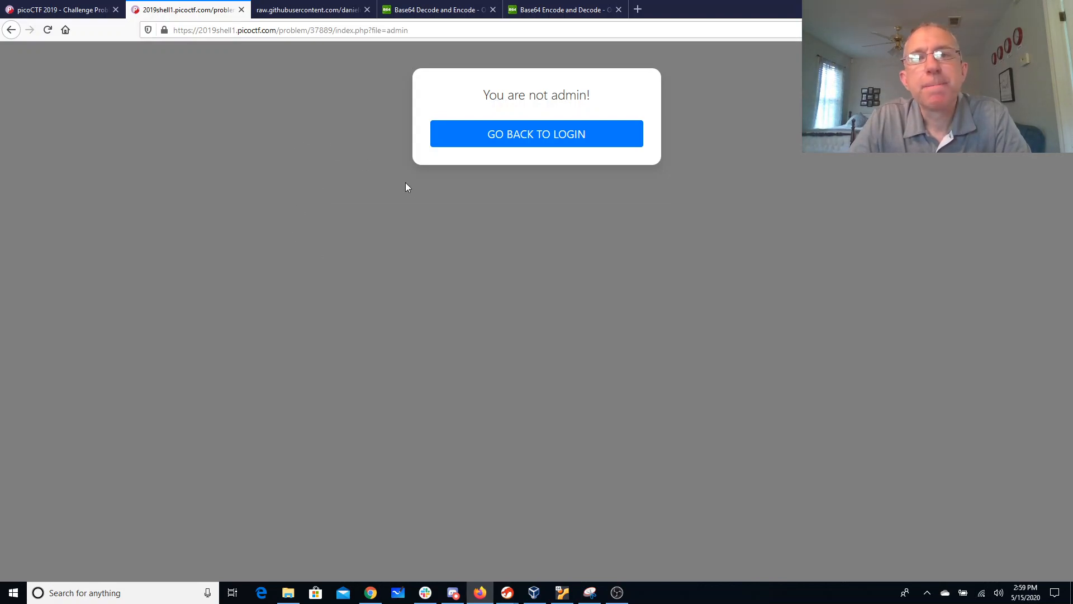
pyautogui.moveTo(407, 192)
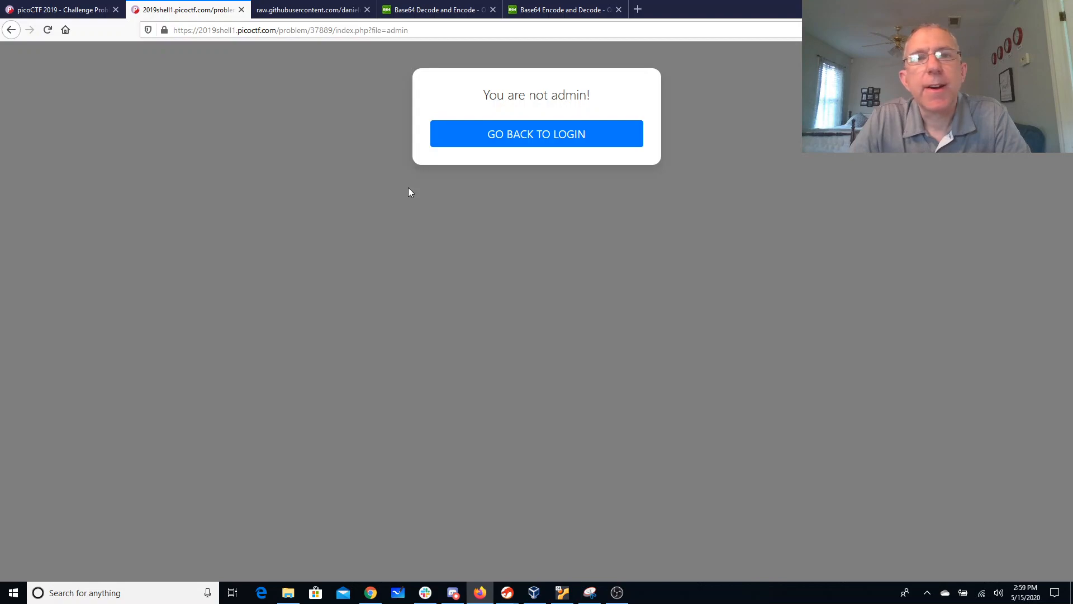
# Switch to the raw GitHub tab showing SecLists UserPassCombo-Jay.txt
pyautogui.click(537, 134)
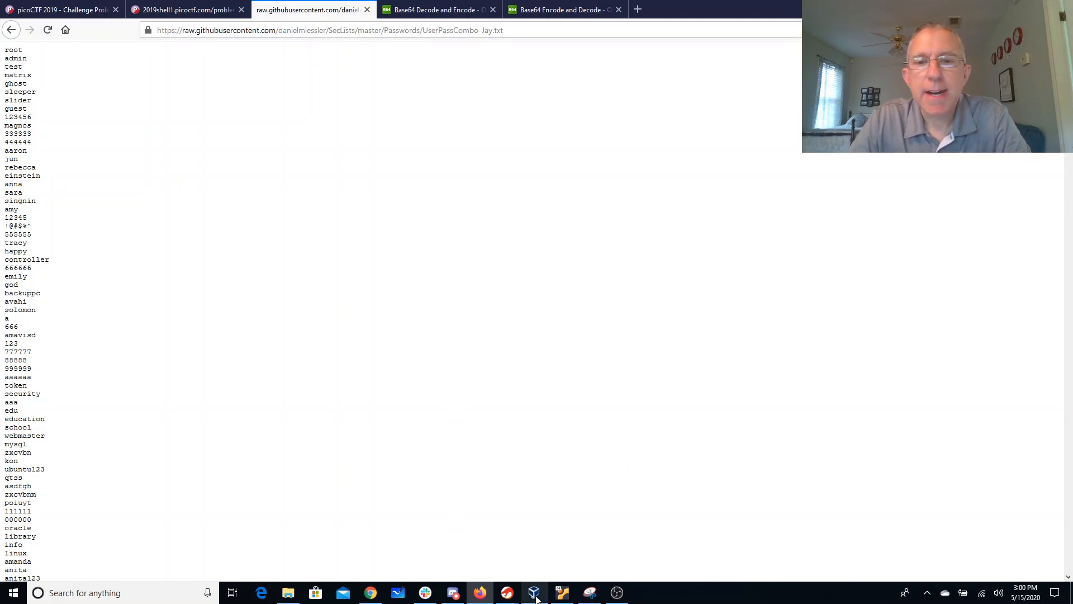
# Bring up the Kali VM and start logging in to view the hydra output
pyautogui.click(561, 593)
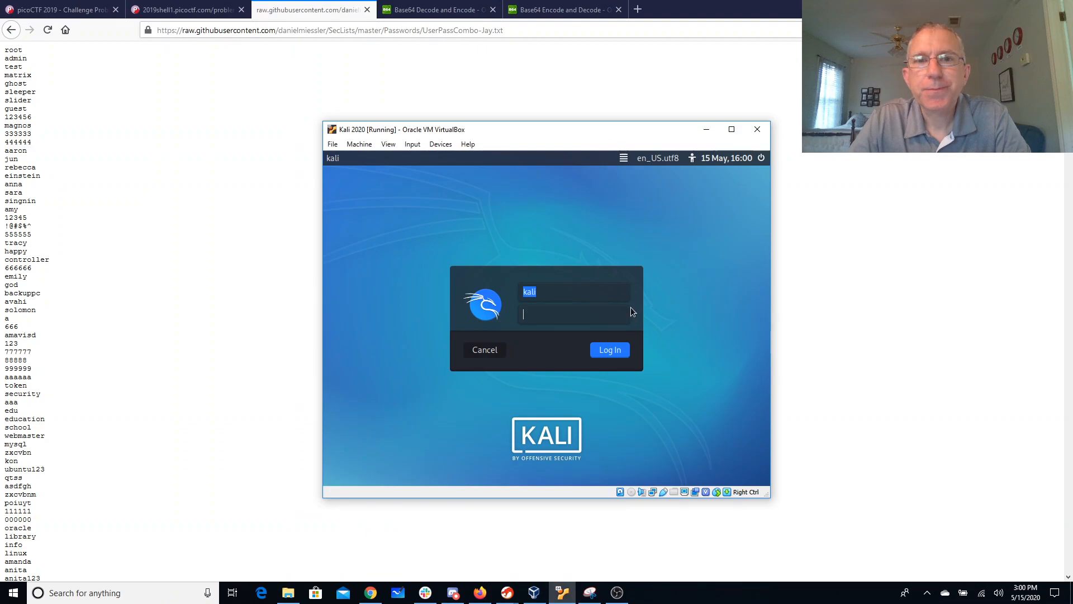
pyautogui.click(608, 350)
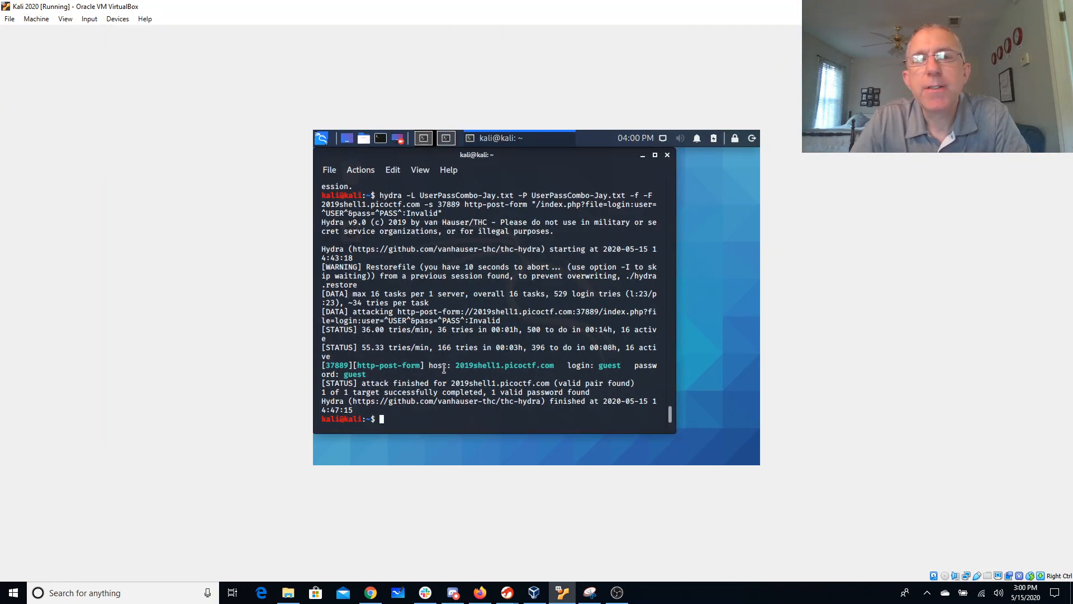
pyautogui.moveTo(525, 329)
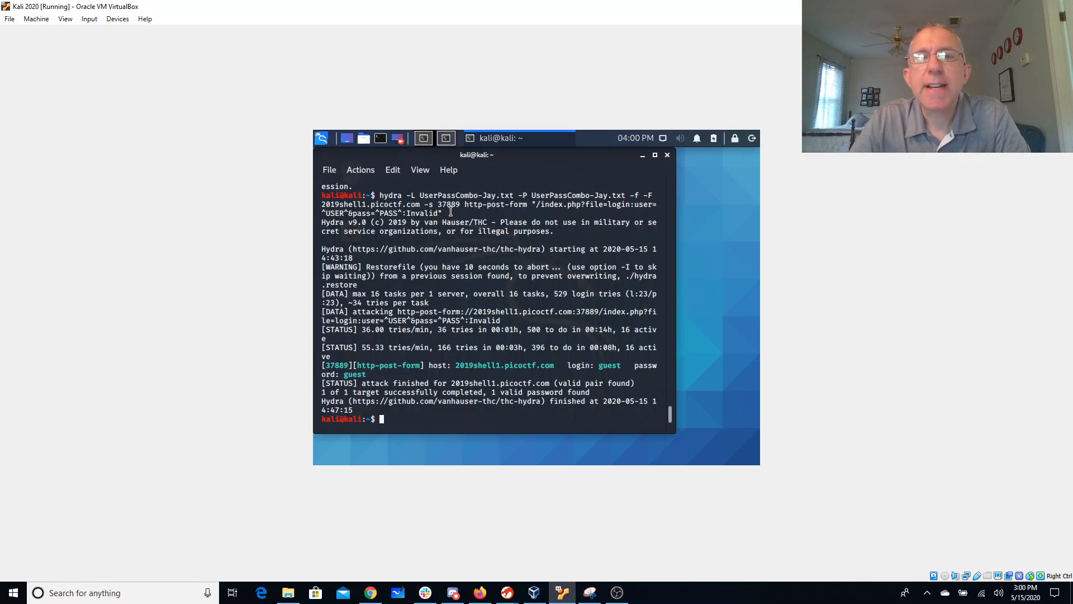
pyautogui.moveTo(517, 211)
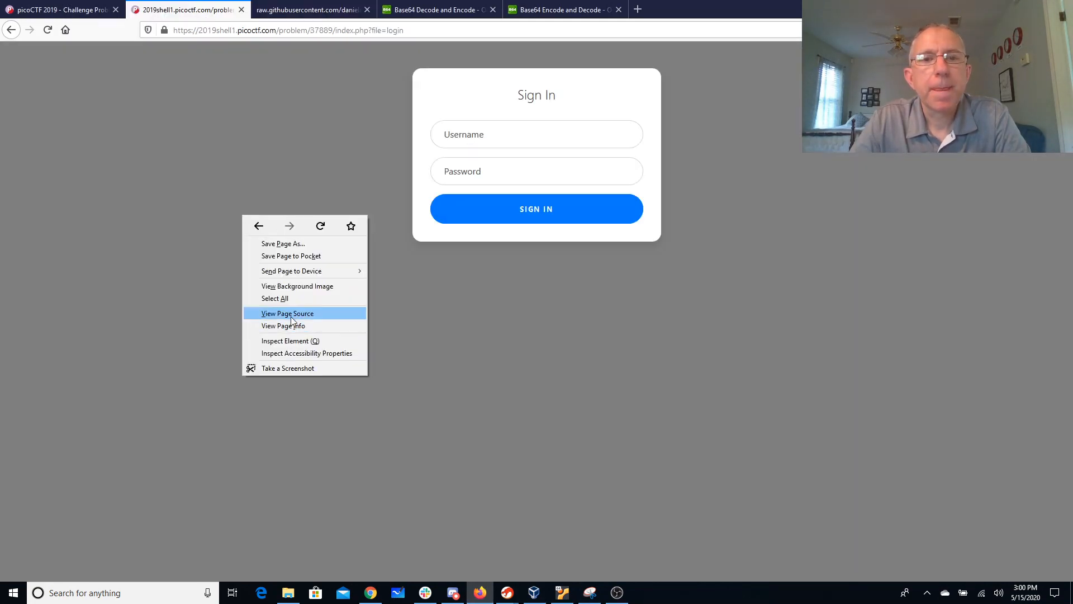
# In the page source, pick out the form field names user and pass
pyautogui.click(287, 313)
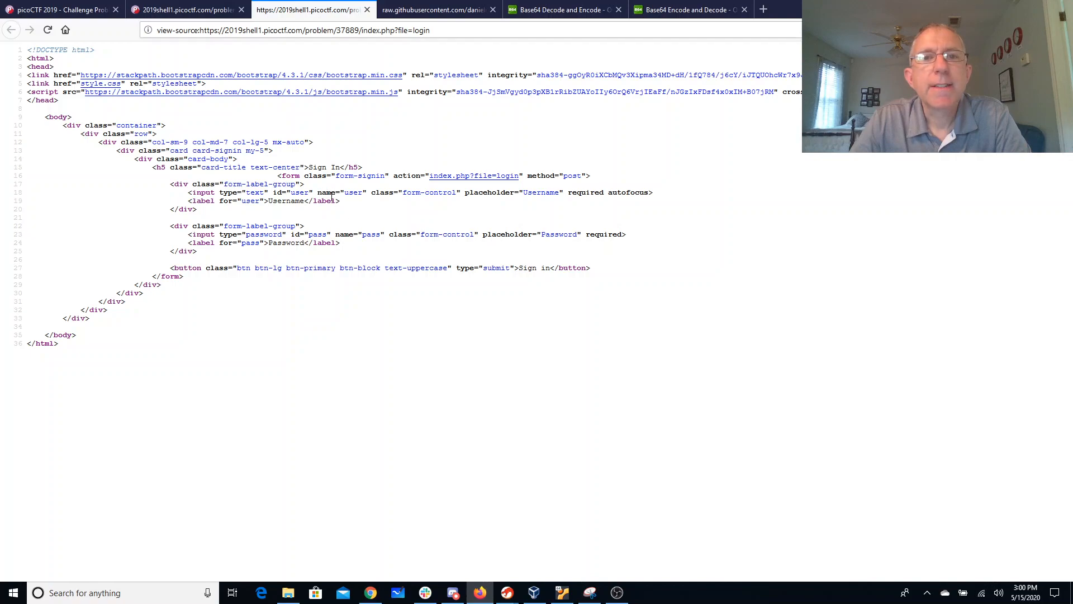
pyautogui.doubleClick(354, 193)
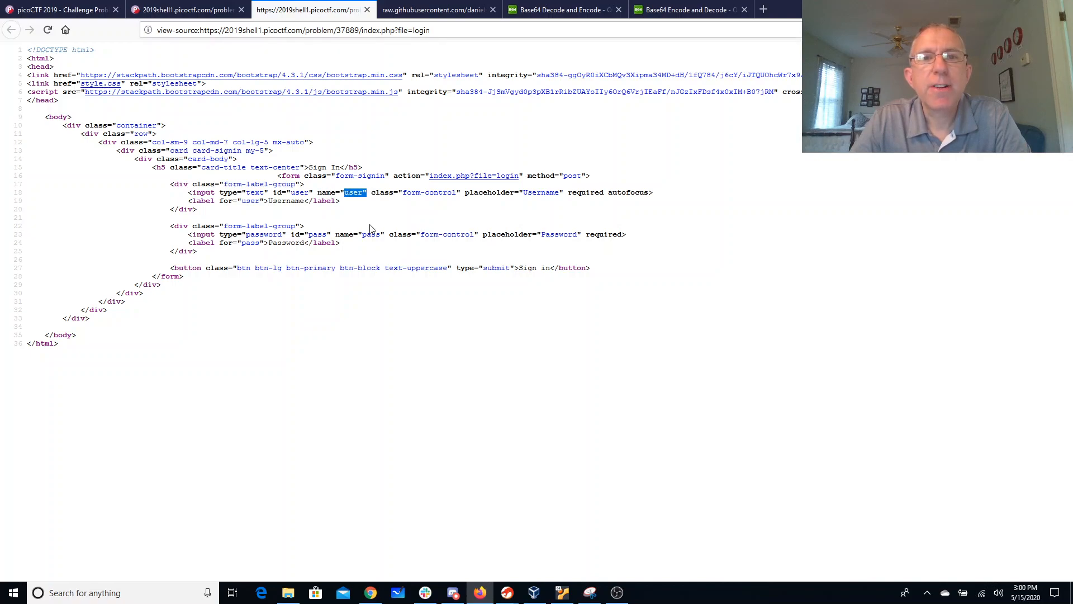
pyautogui.doubleClick(373, 234)
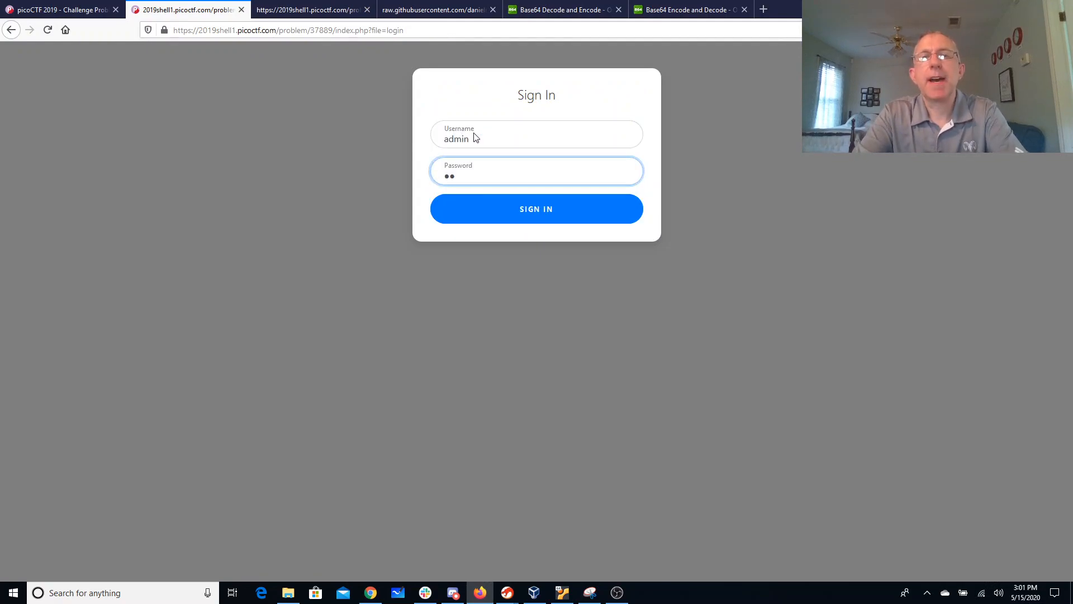
# Submit the admin login, check hydra's results in Kali, then return to Firefox
pyautogui.click(536, 208)
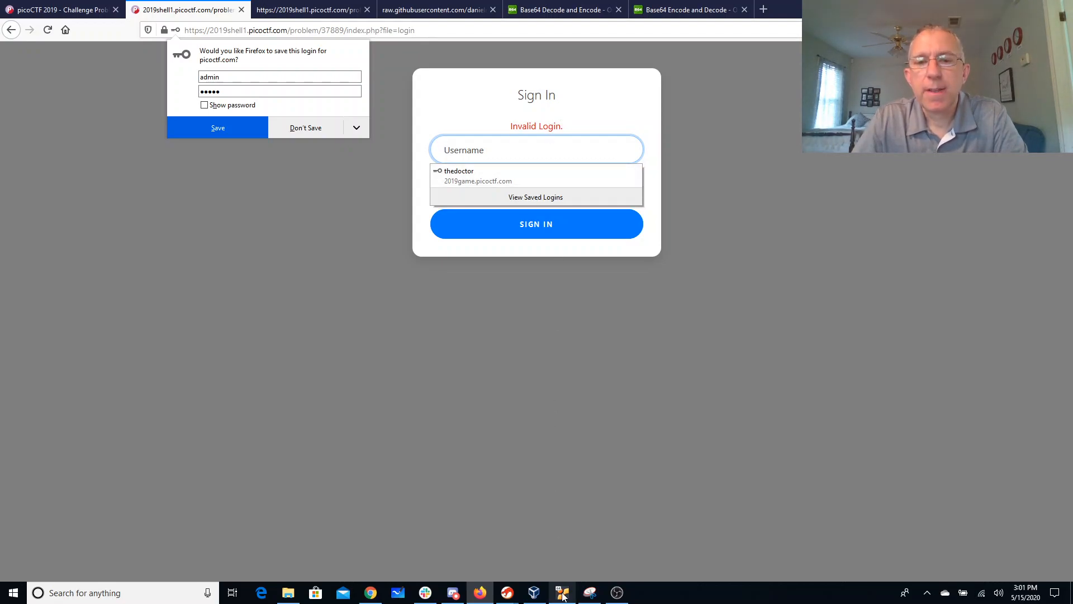
pyautogui.click(561, 592)
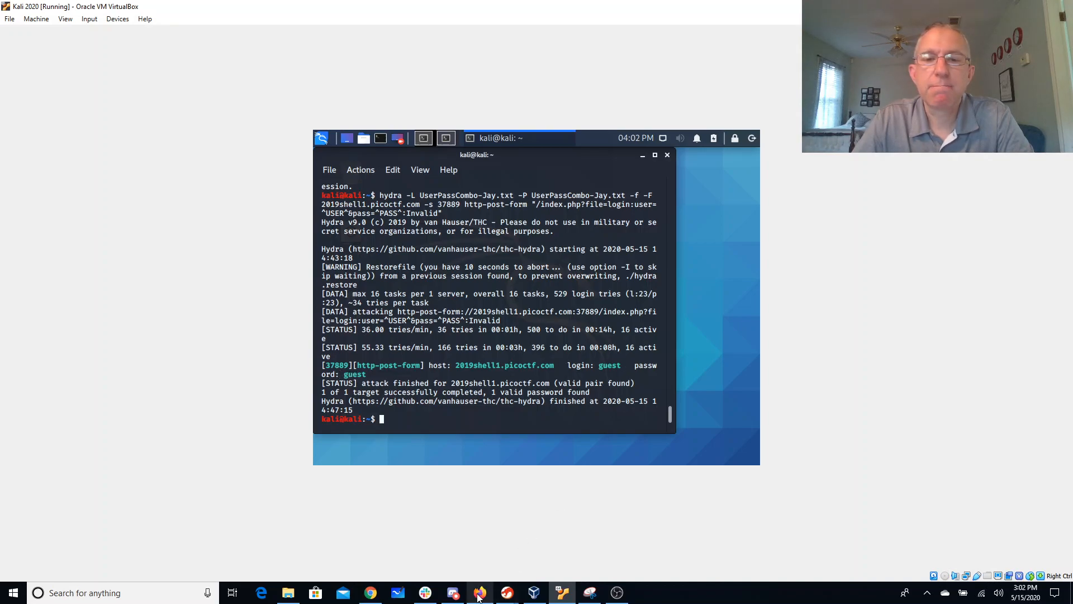
pyautogui.click(479, 592)
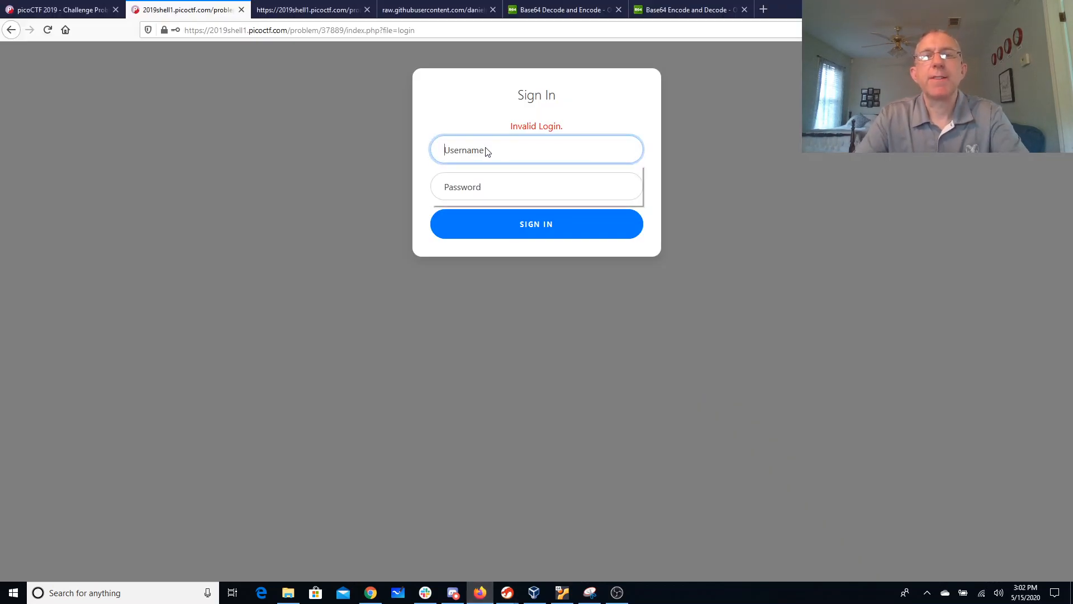
# Log in with guest/guest and dismiss the save-login prompt
pyautogui.write('guest')
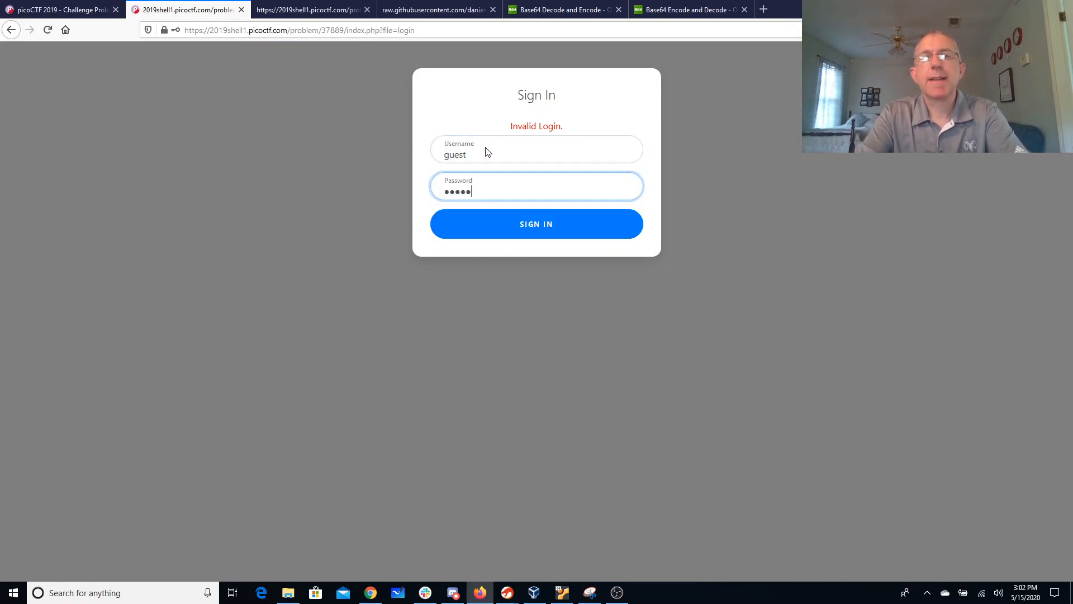
pyautogui.click(536, 224)
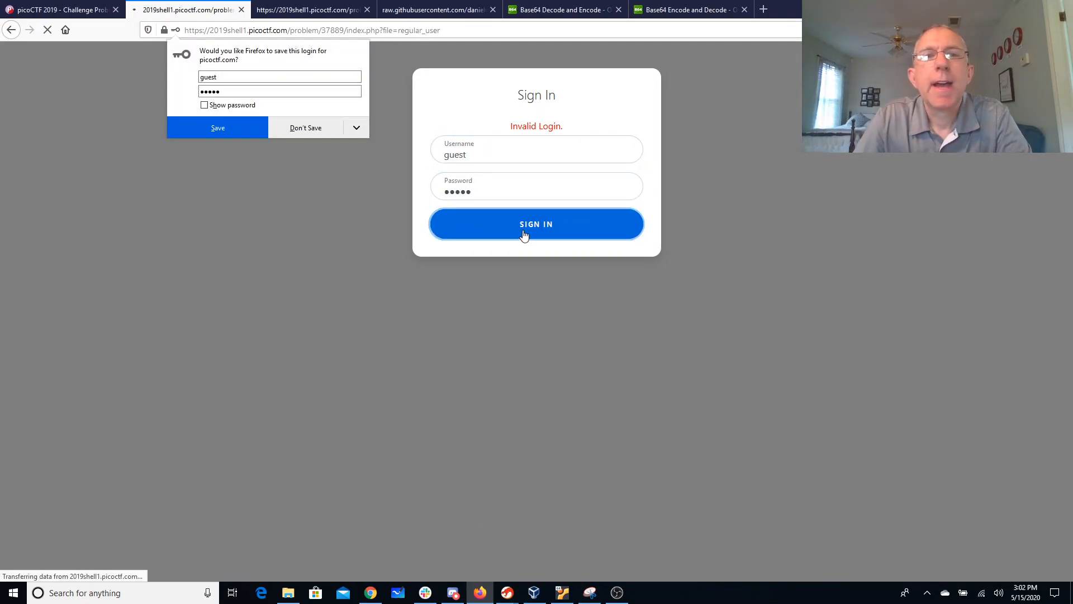
pyautogui.click(536, 224)
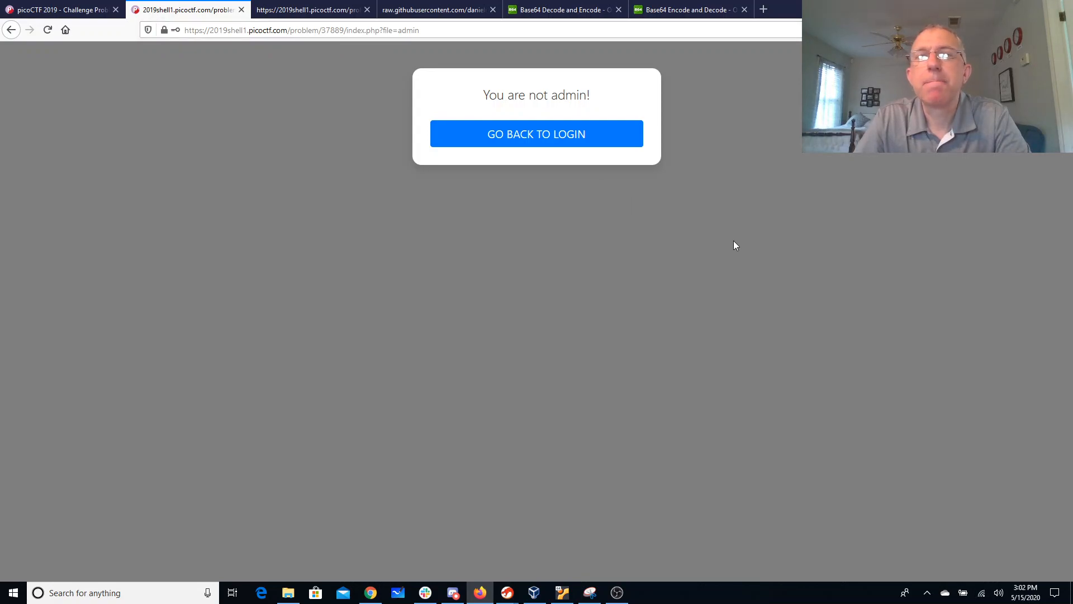
pyautogui.moveTo(732, 218)
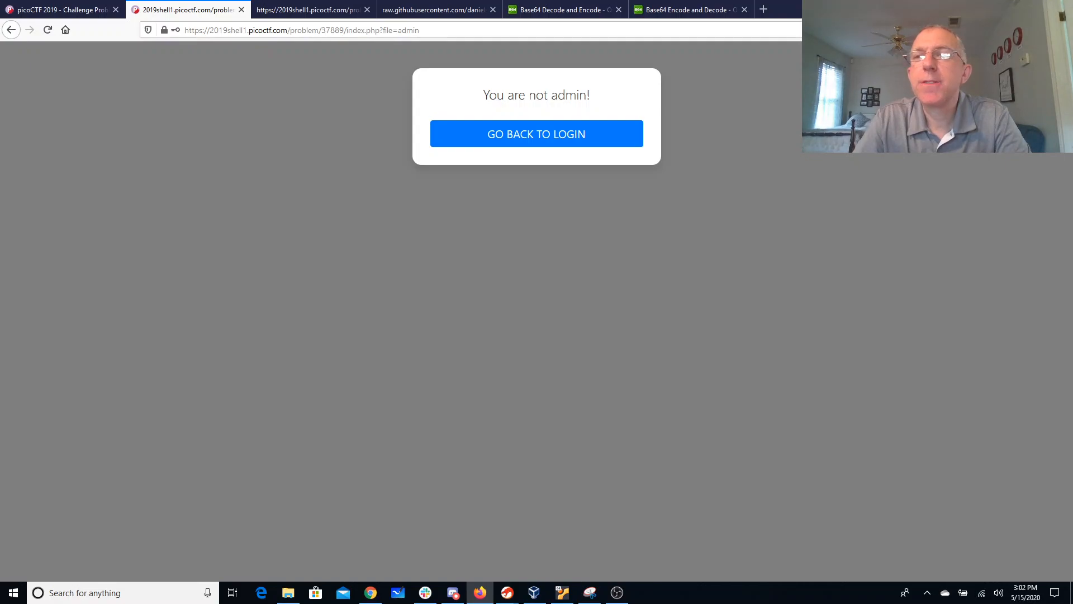
# Select the user_info cookie's full value in Cookie editor
pyautogui.click(686, 121)
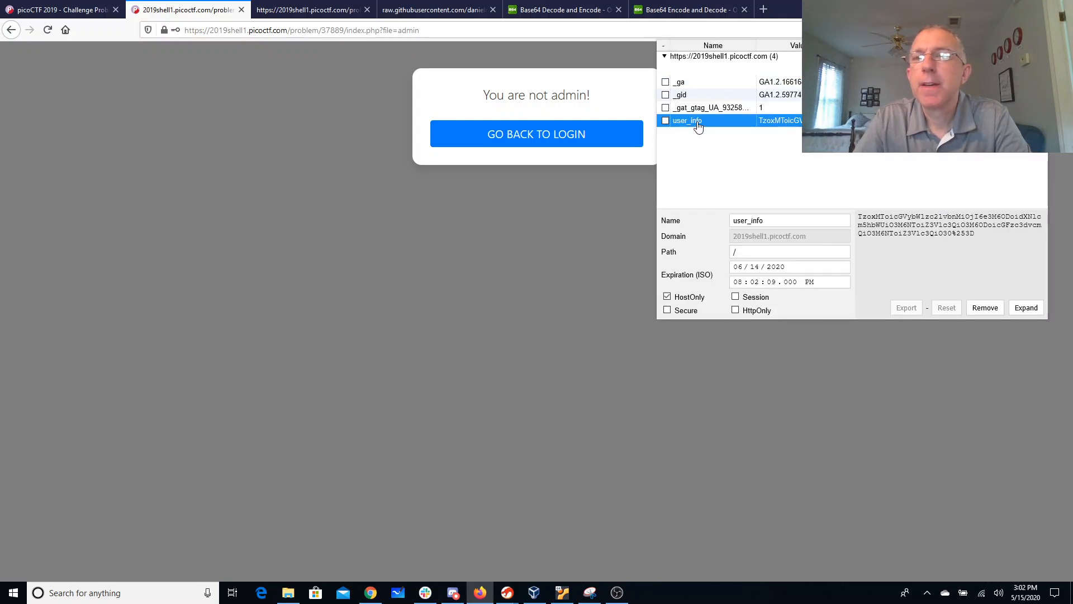
pyautogui.tripleClick(948, 225)
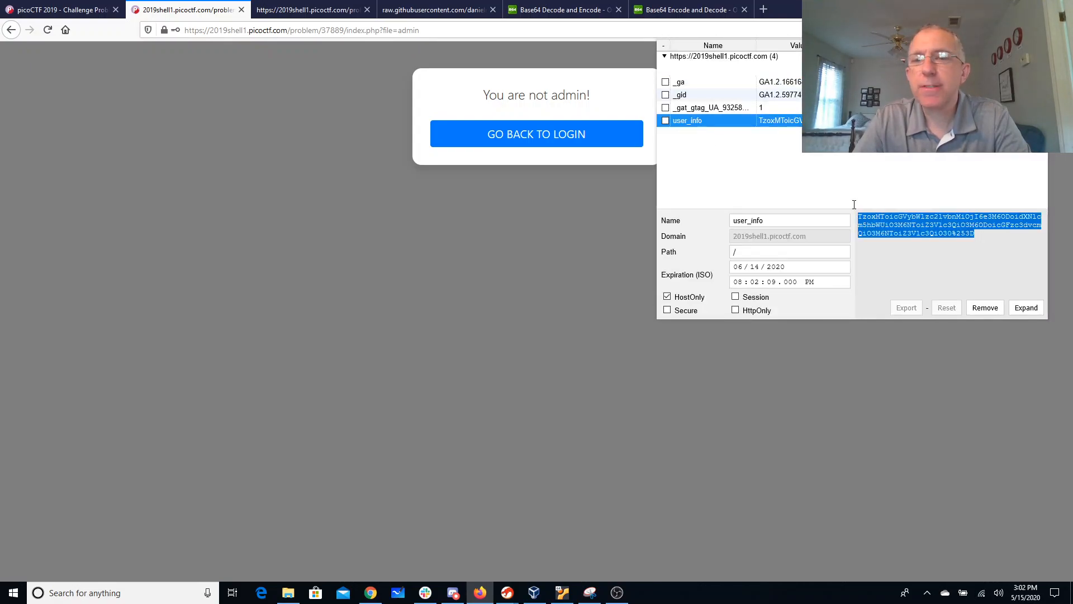
pyautogui.click(559, 9)
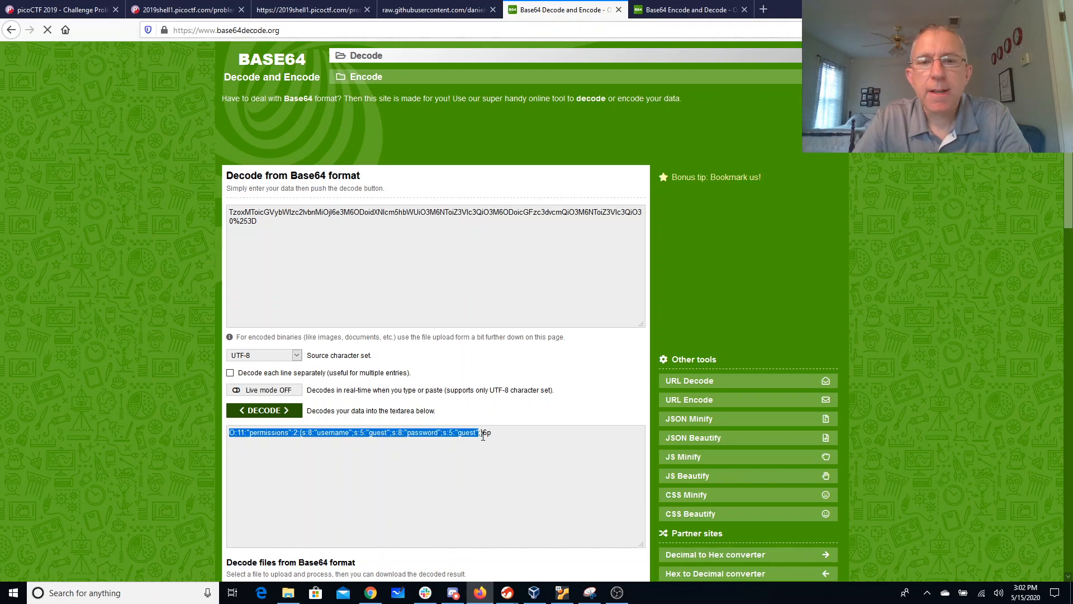
# Decode the user_info cookie on base64decode.org to reveal the guest permissions object
pyautogui.click(331, 448)
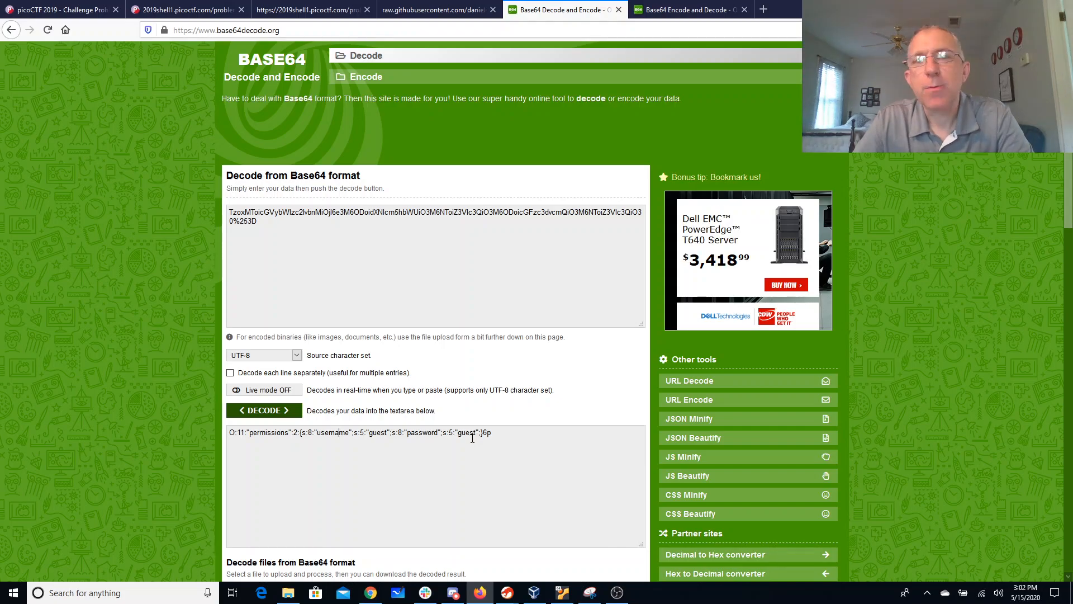
pyautogui.click(689, 9)
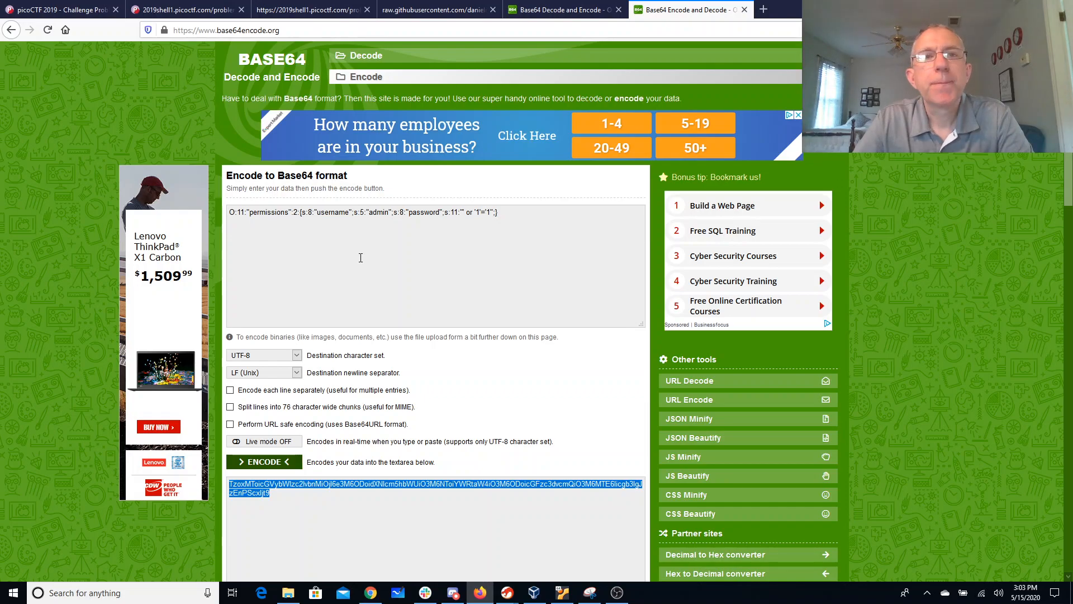
# Back on the challenge sign-in form, submit admin with the ' or '1'='1 password
pyautogui.click(186, 10)
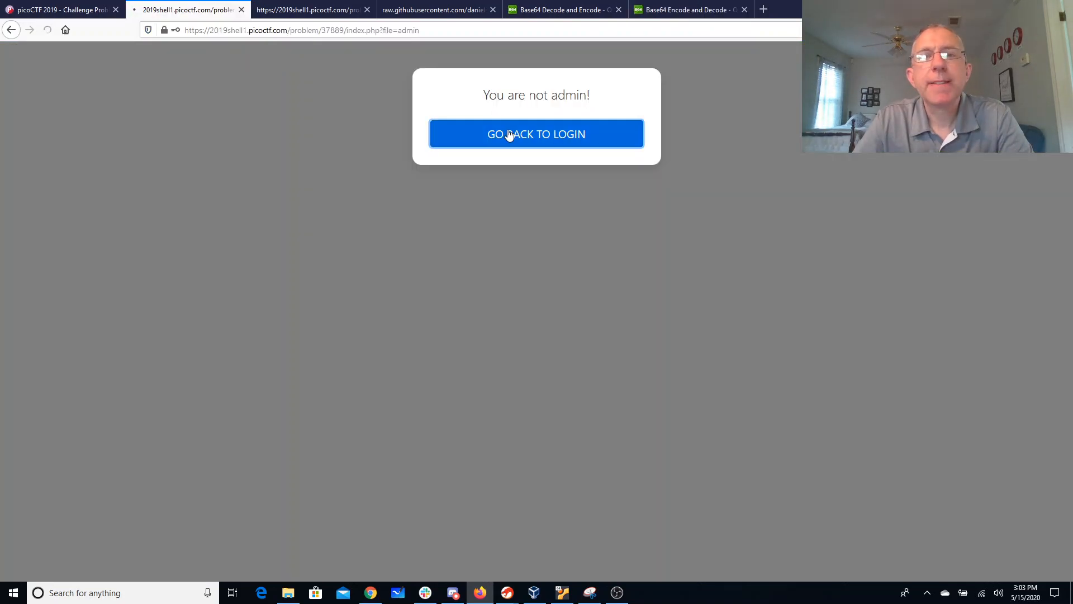
pyautogui.click(536, 134)
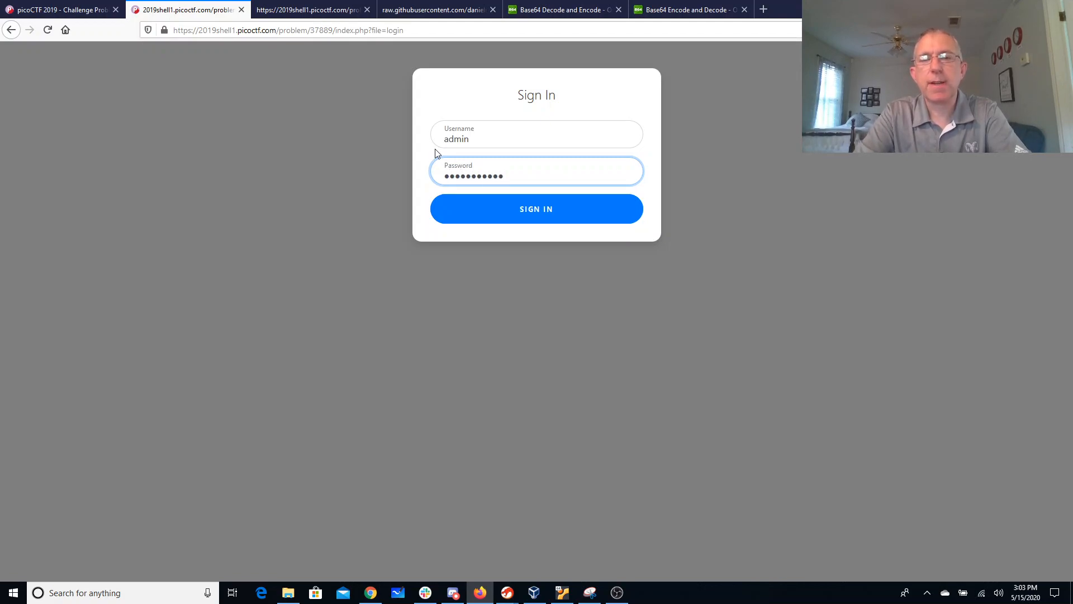
pyautogui.click(537, 209)
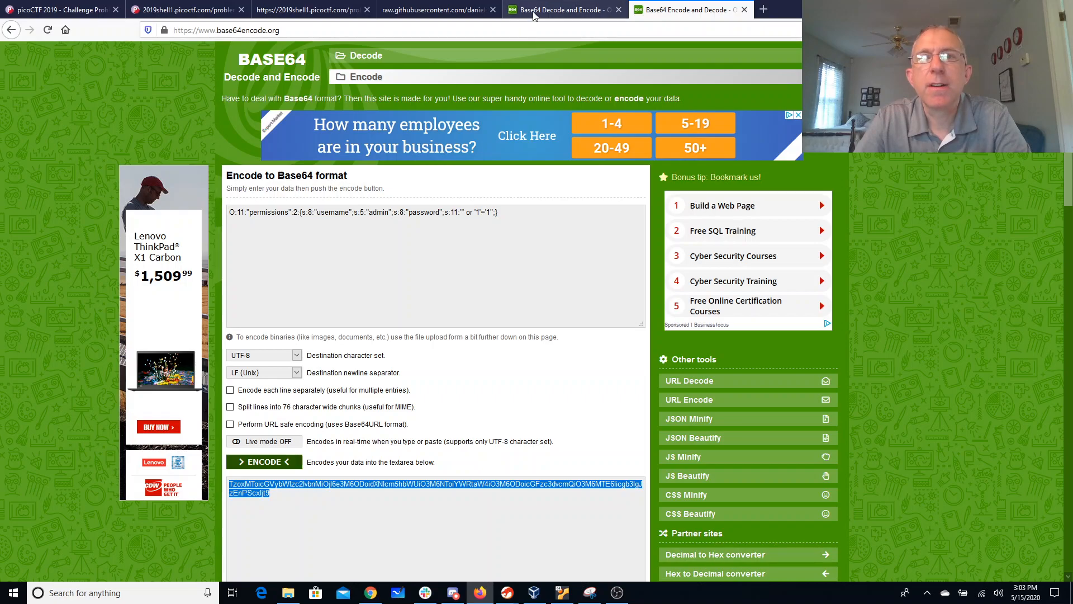
# Check the decoded guest object in Base64 Decode, then return to the challenge's Invalid Login page
pyautogui.click(367, 56)
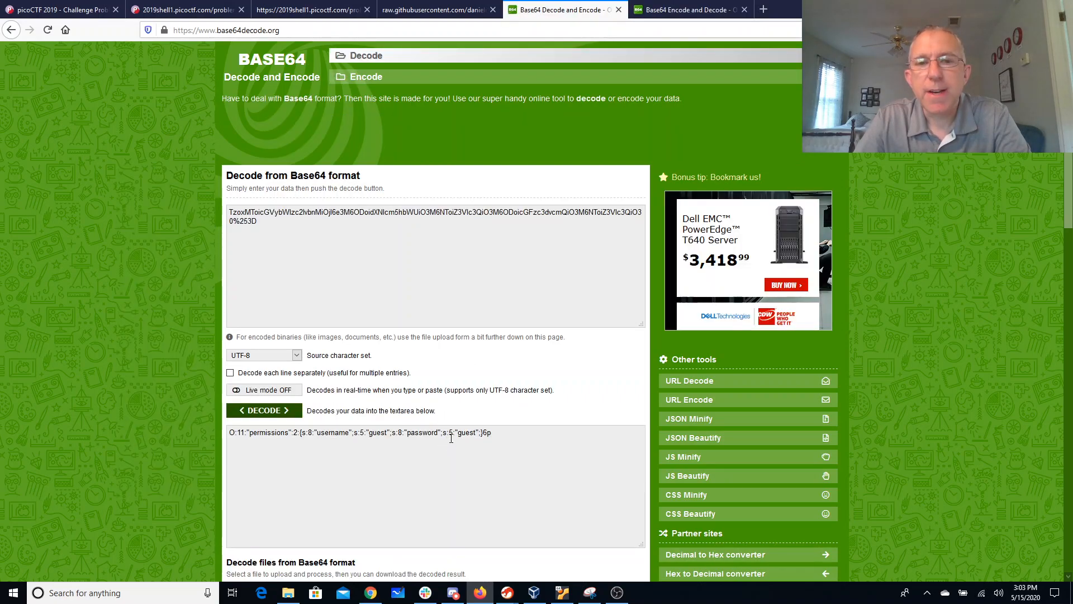
pyautogui.click(684, 9)
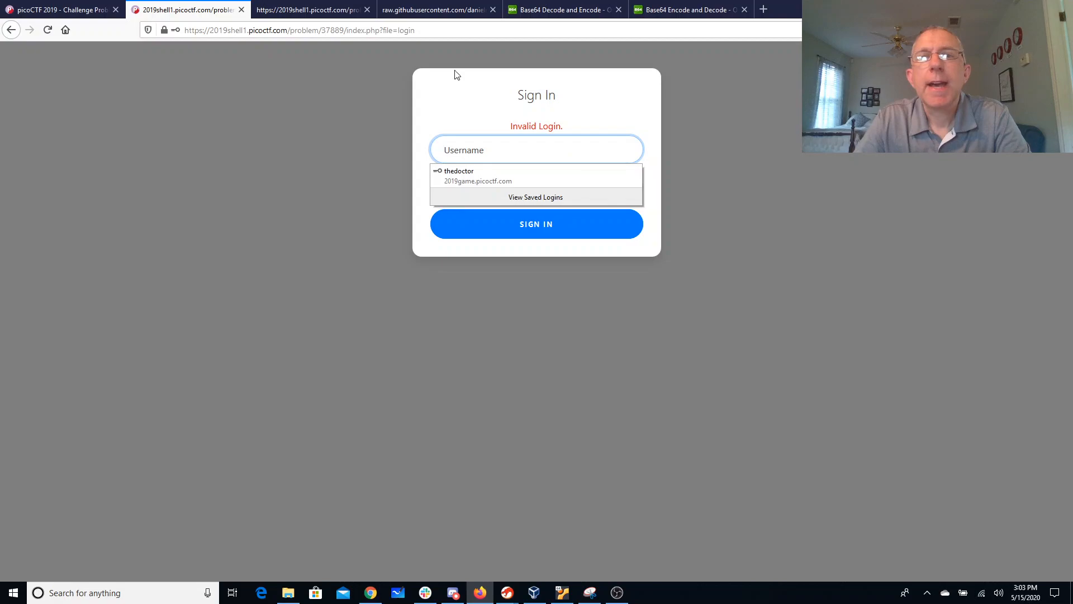
# Sign in again as guest/guest, dismiss the save-login offer, and select the user_info cookie
pyautogui.click(298, 30)
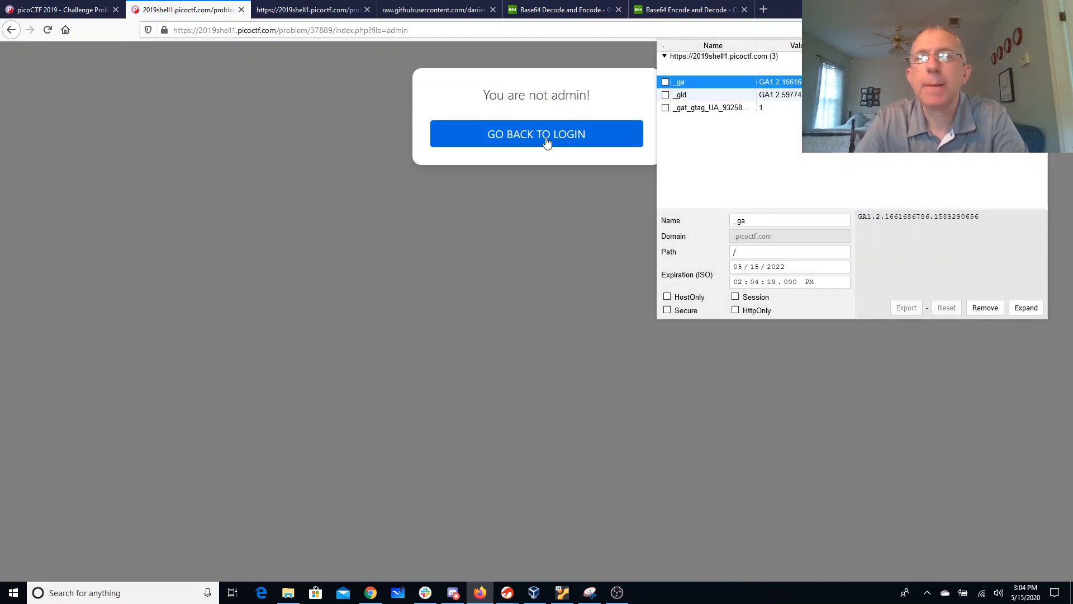
pyautogui.click(536, 134)
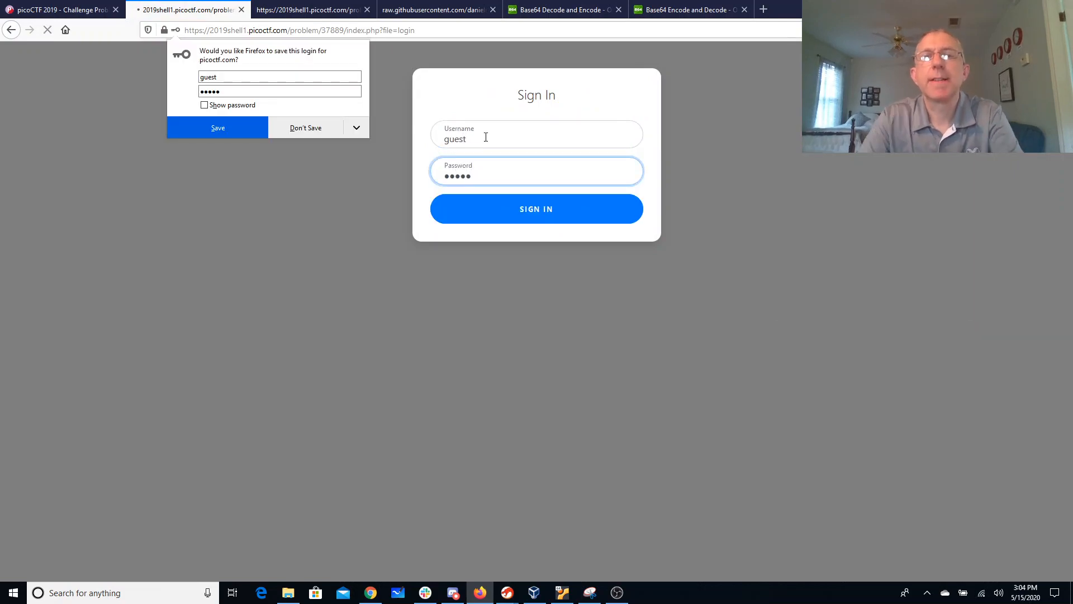
pyautogui.click(537, 208)
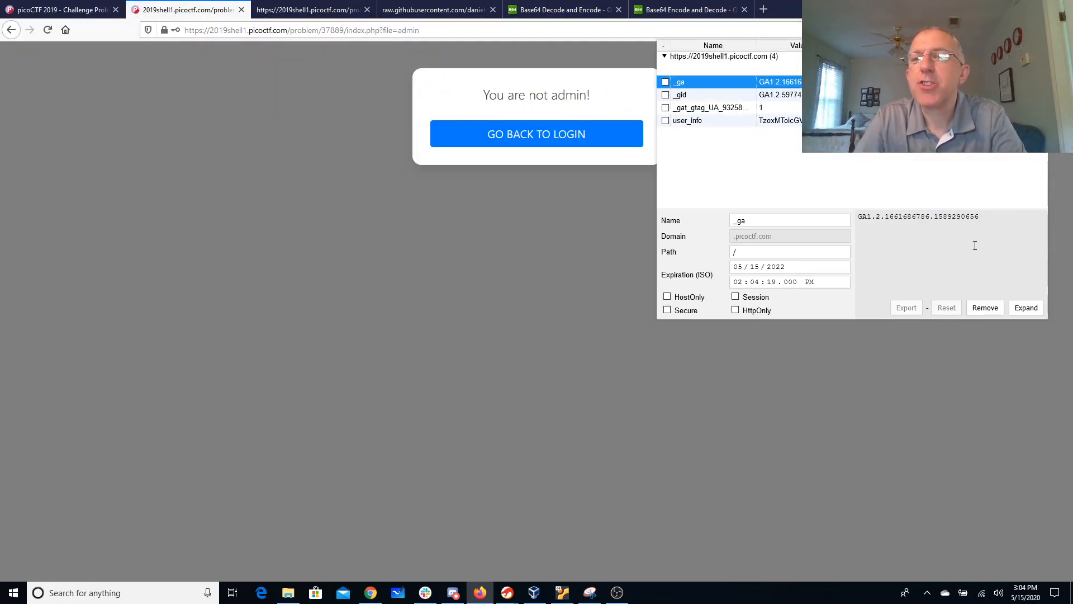
pyautogui.click(688, 120)
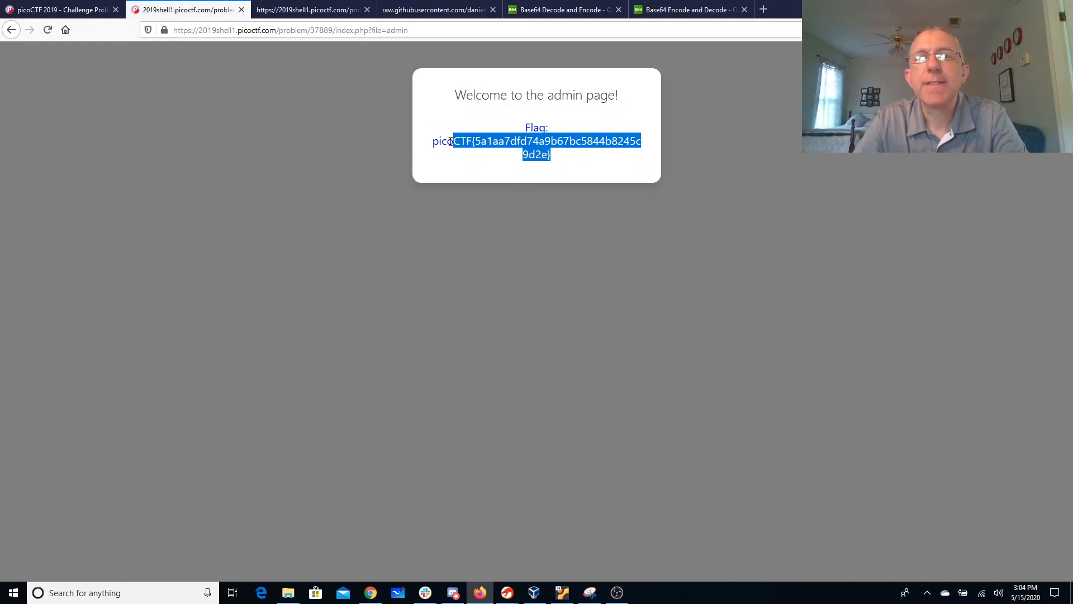
# Copy the admin page flag and go to cereal hacker 1 in the picoCTF problems list
pyautogui.rightClick(537, 141)
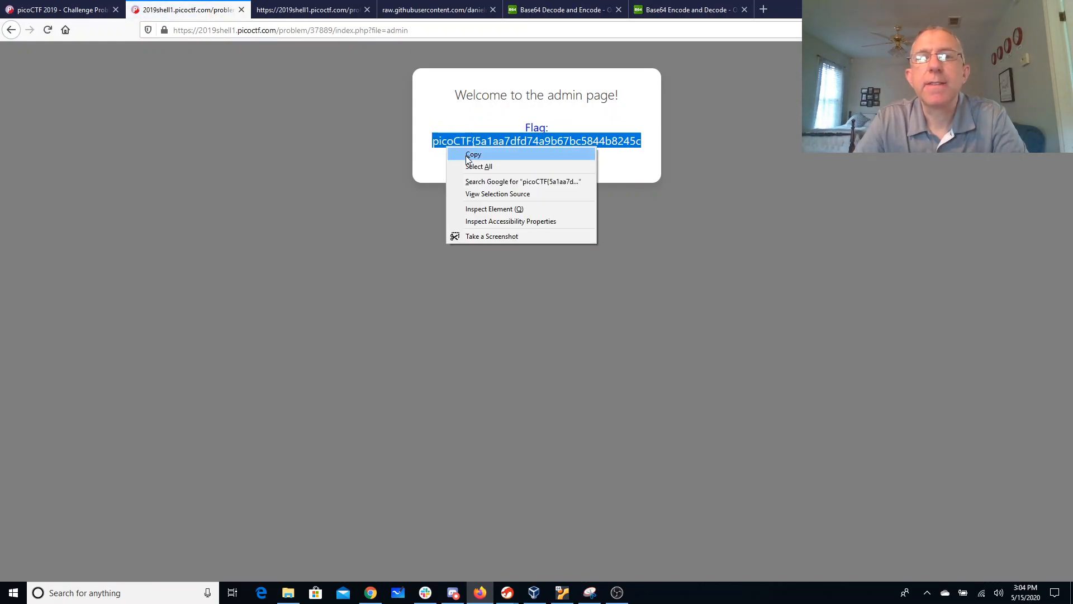
pyautogui.click(473, 154)
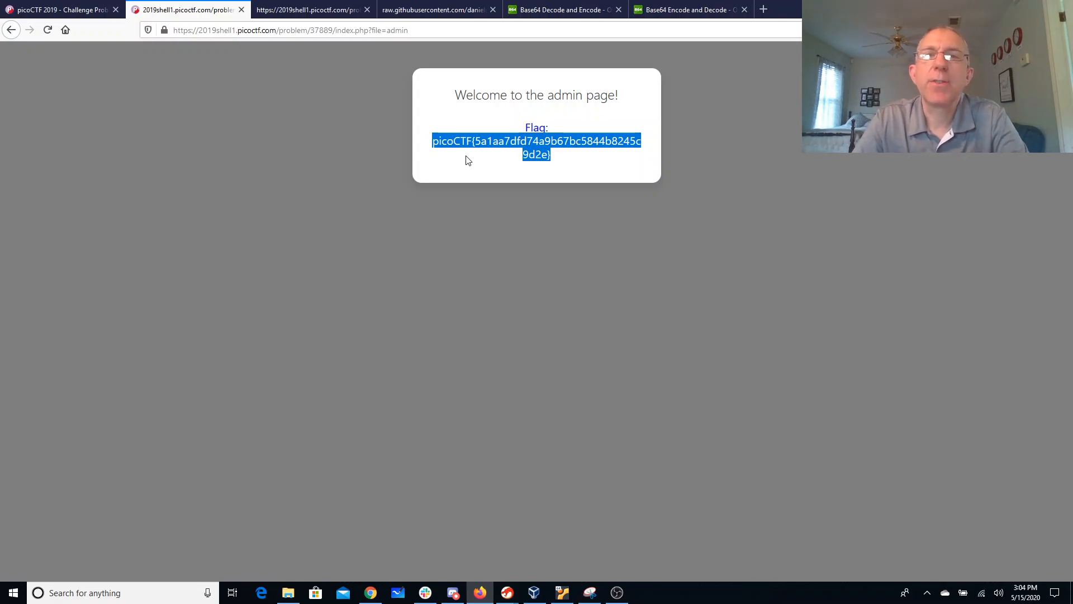
pyautogui.click(62, 9)
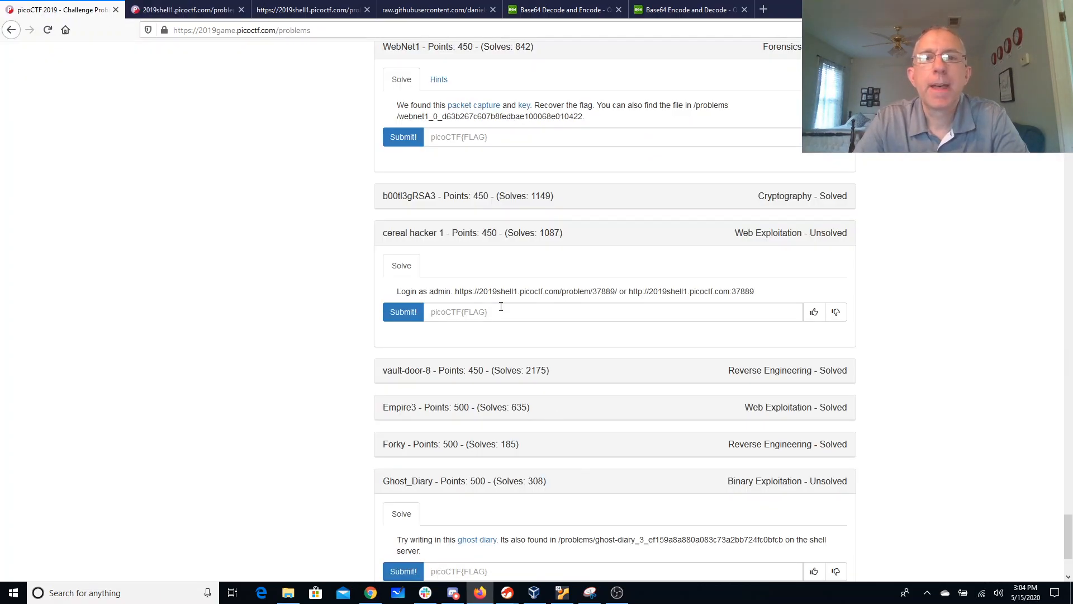